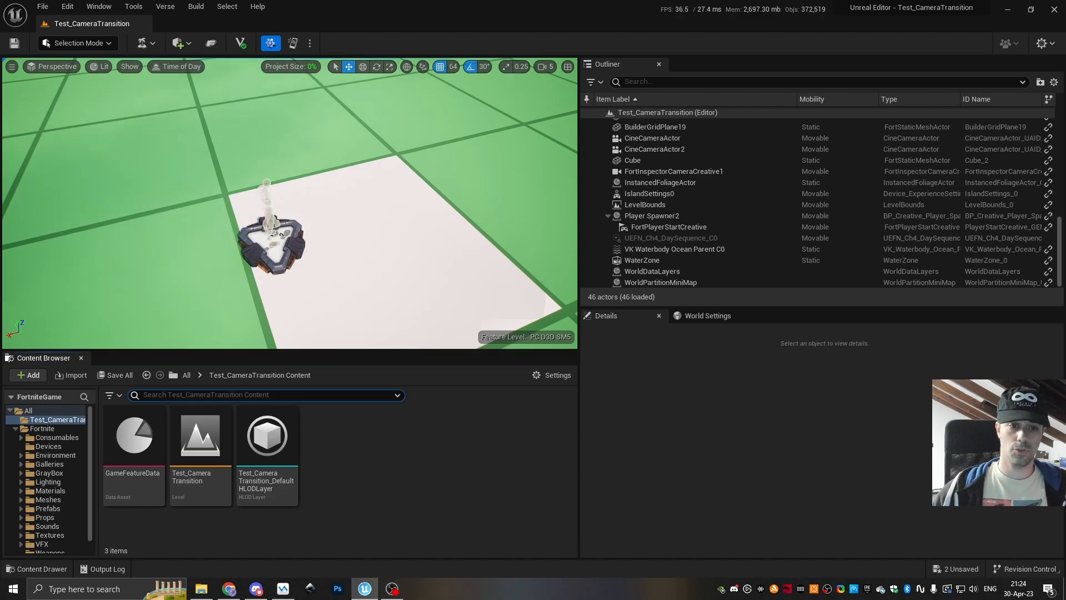
{"action": "mouse_move", "coordinate": [42, 428]}
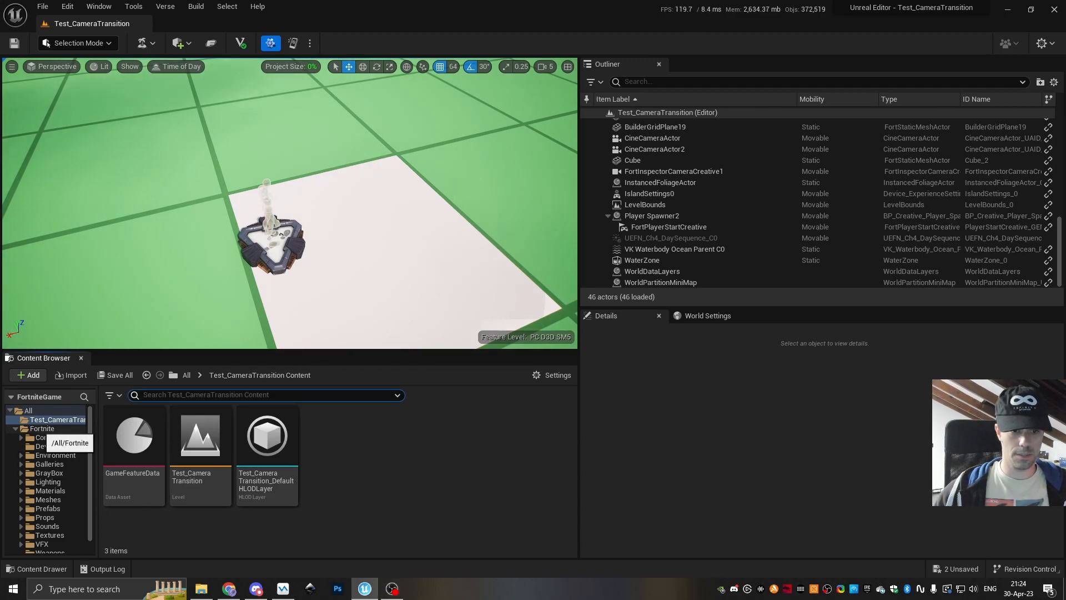
Find the Cinematic Sequence Device in Fortnite Devices by searching 'cine' and place it near the spawner
{"action": "left_click", "coordinate": [48, 446]}
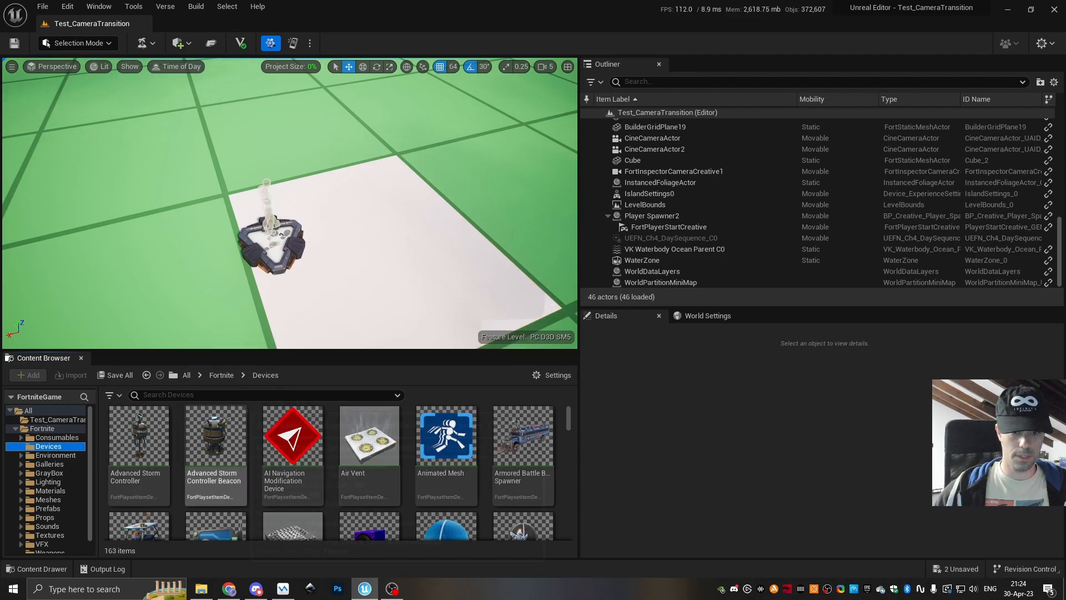
{"action": "type", "text": "cine"}
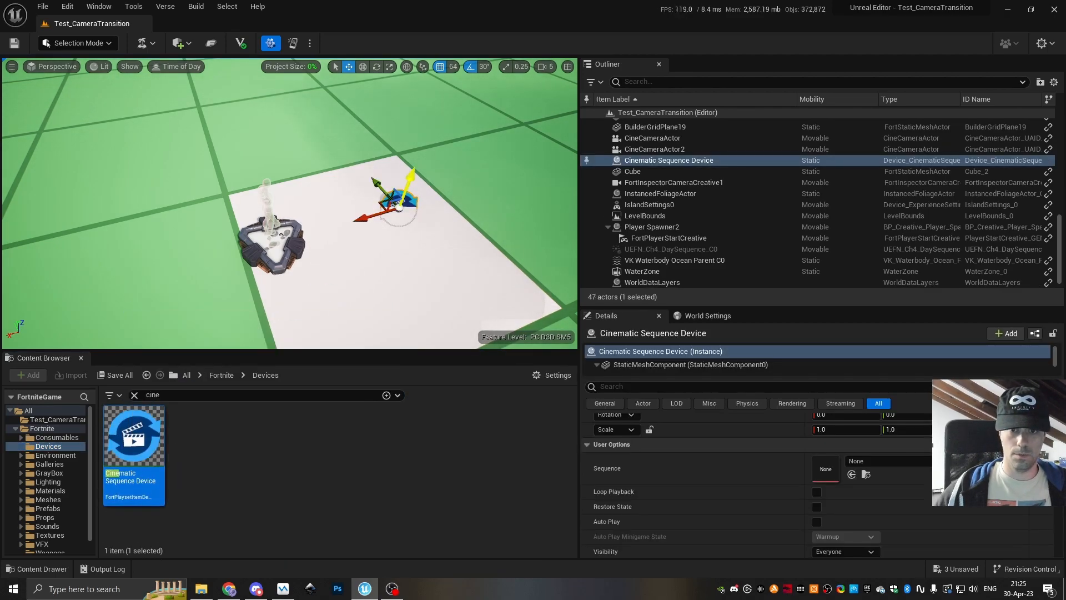
Create NewLevelSequence1 in the project content folder, assign it to the device, and open Sequencer
{"action": "left_click", "coordinate": [58, 420]}
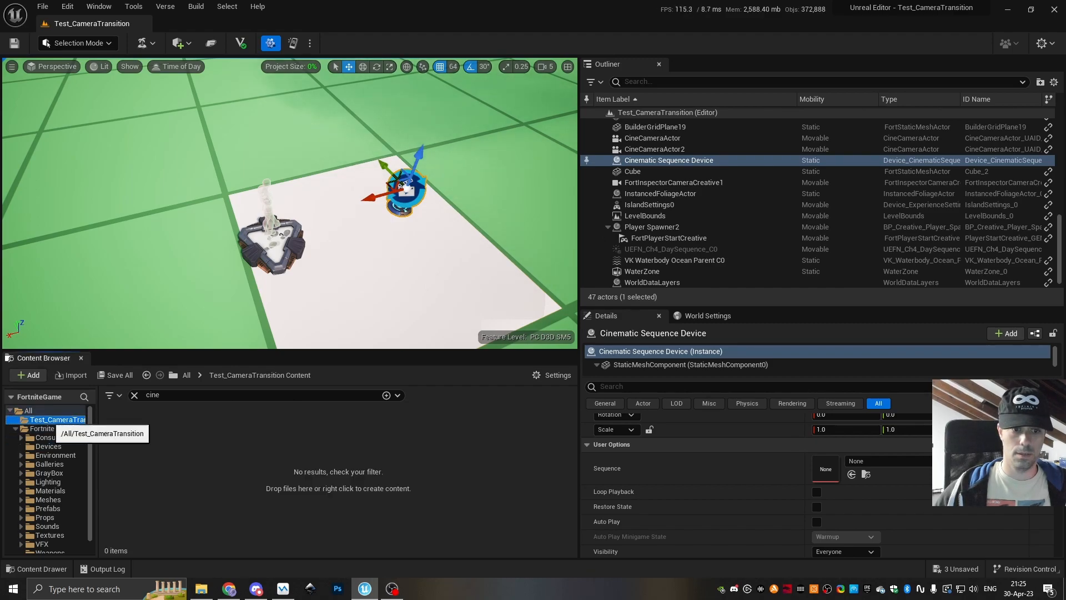
{"action": "left_click", "coordinate": [134, 395]}
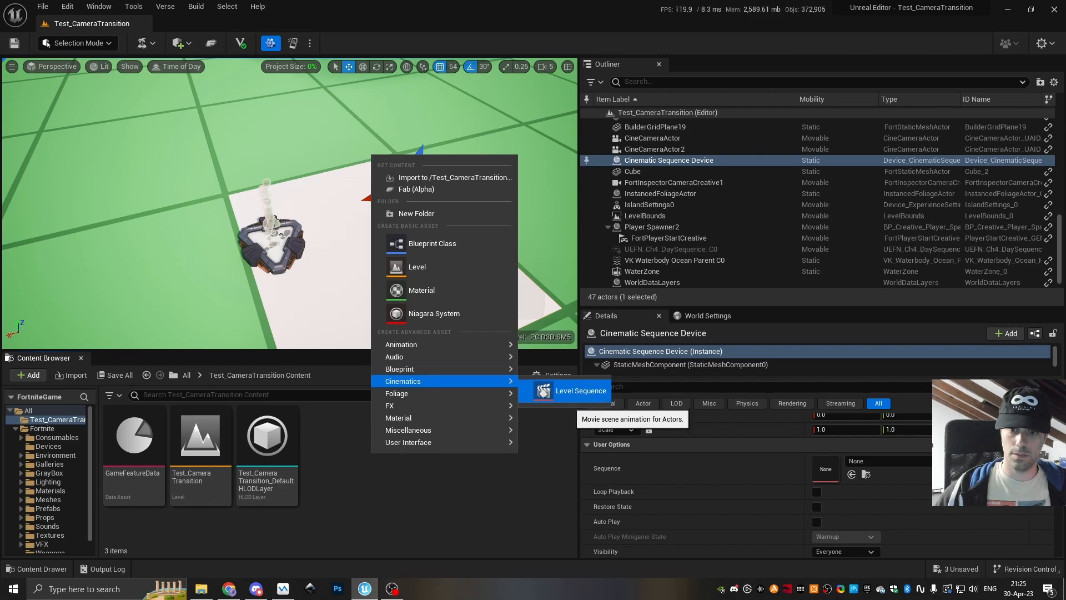
{"action": "left_click", "coordinate": [579, 391]}
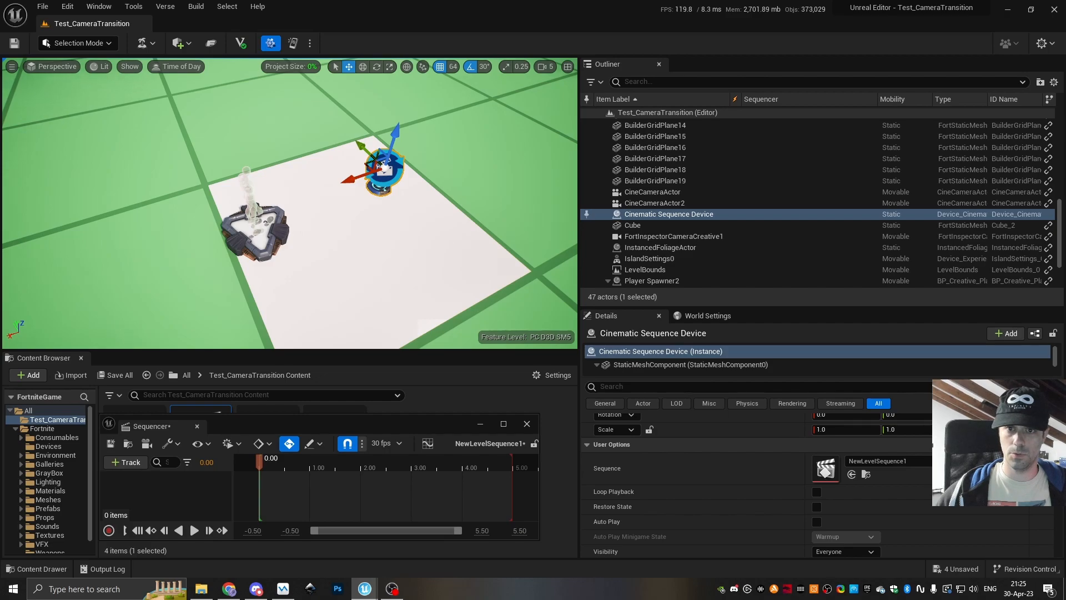
Add a Play Function entry triggered by Player Spawner2's On Player Spawned event
{"action": "scroll", "scroll_direction": "down", "scroll_amount": 3}
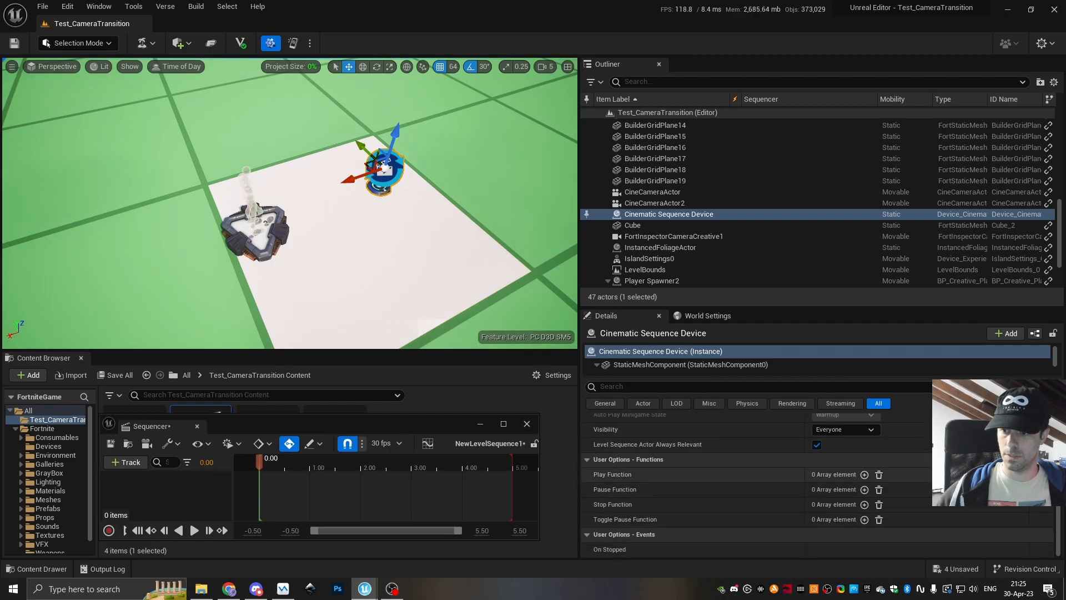
{"action": "left_click", "coordinate": [886, 488]}
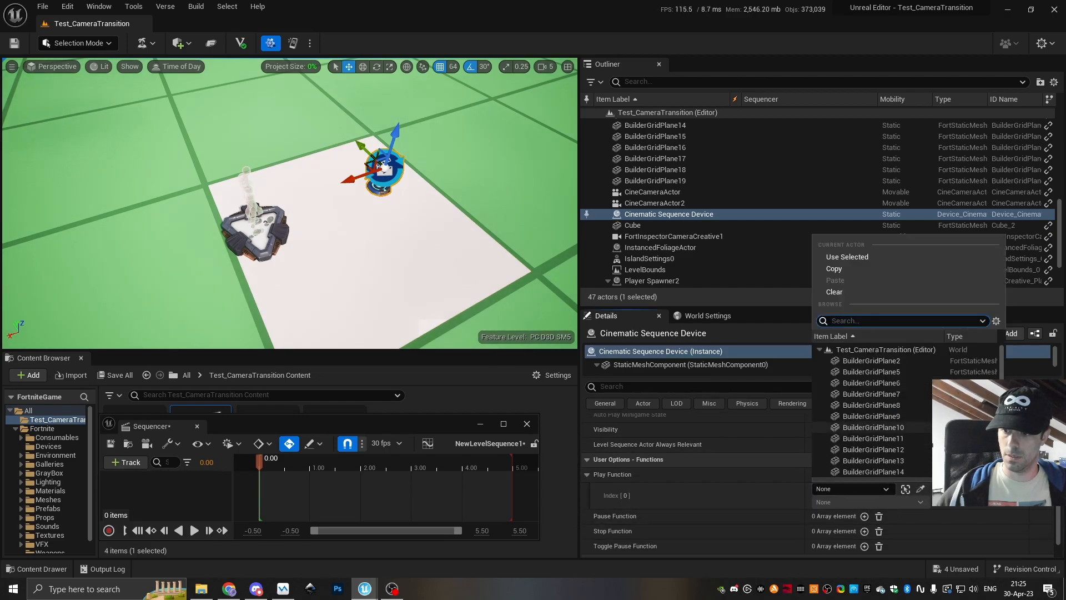
{"action": "left_click", "coordinate": [864, 474]}
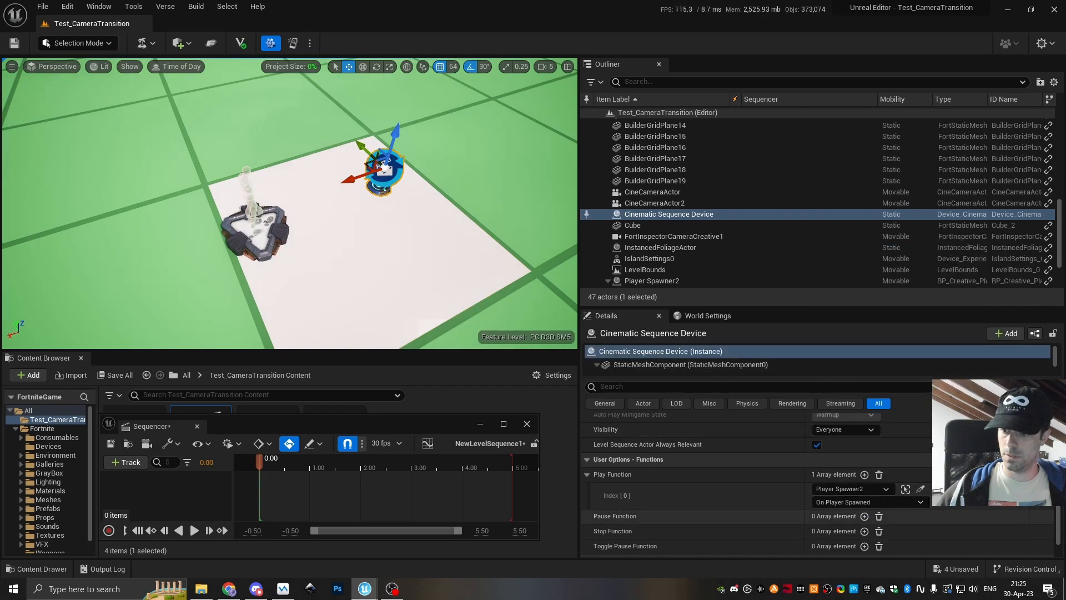
{"action": "left_click", "coordinate": [503, 424]}
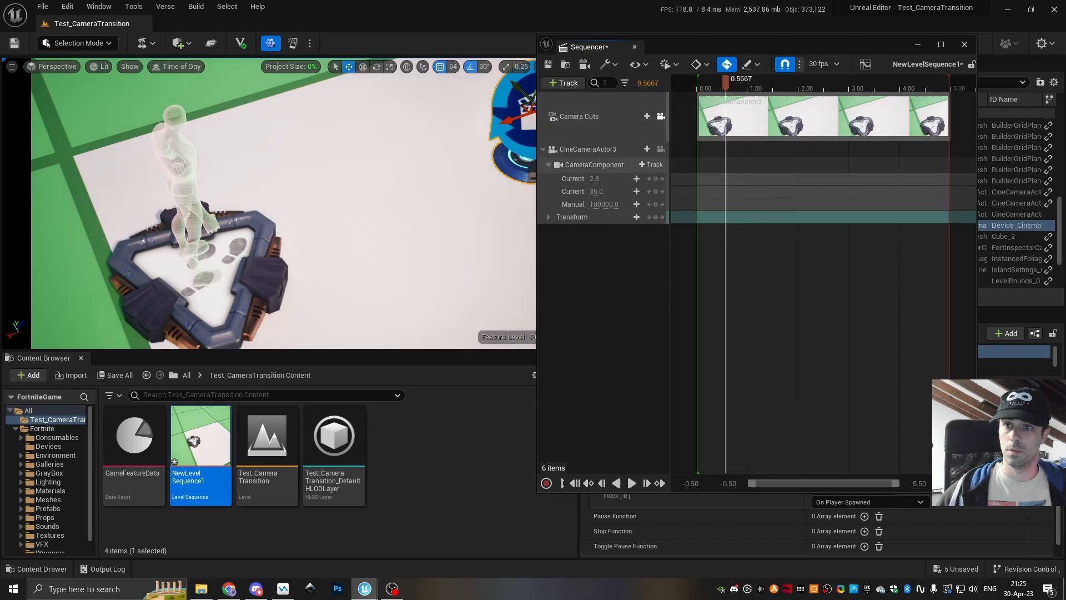
Create a cine camera cut, then enable Can Blend on the Camera Cuts track
{"action": "left_click", "coordinate": [587, 149]}
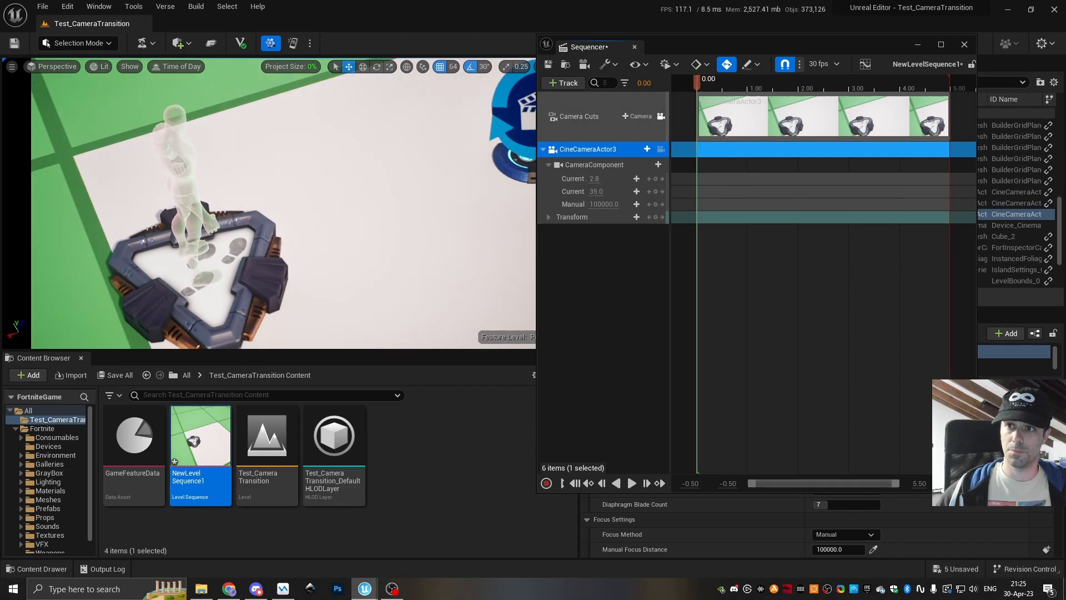
{"action": "left_click", "coordinate": [579, 115]}
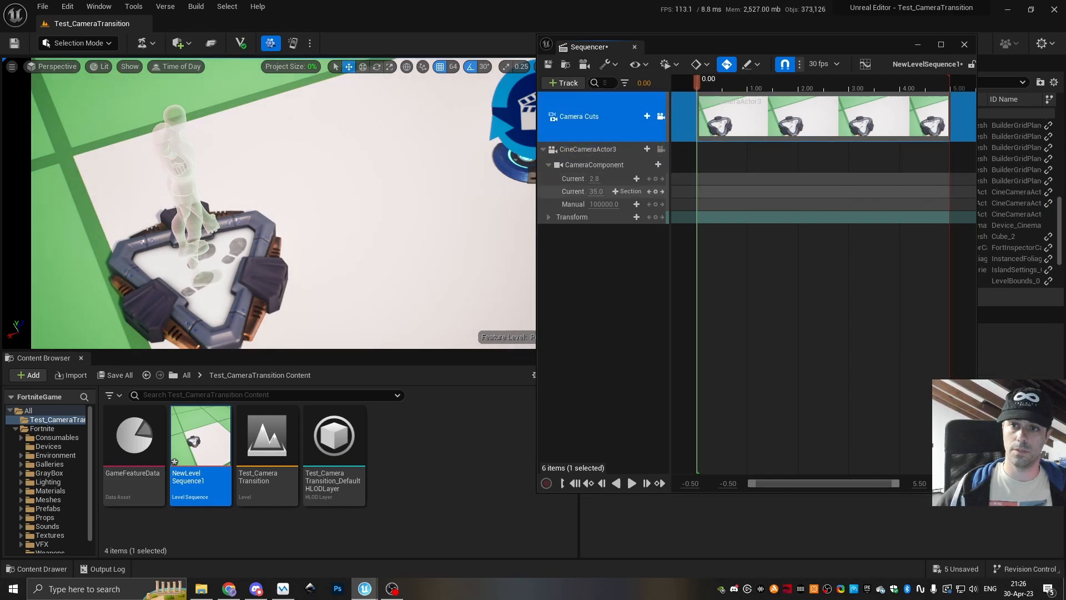
{"action": "mouse_move", "coordinate": [584, 64]}
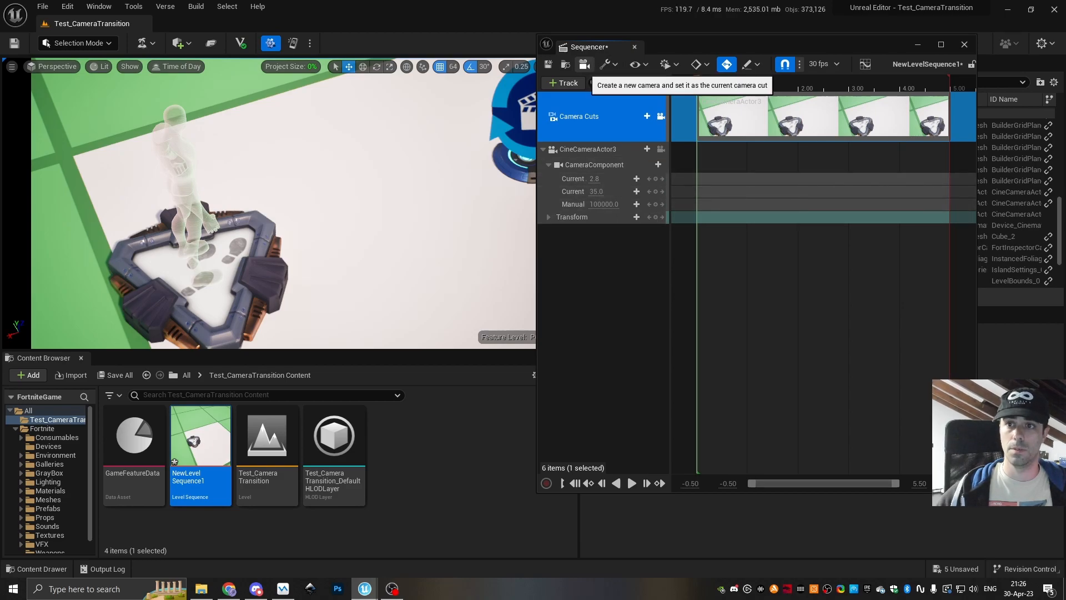
{"action": "right_click", "coordinate": [578, 116]}
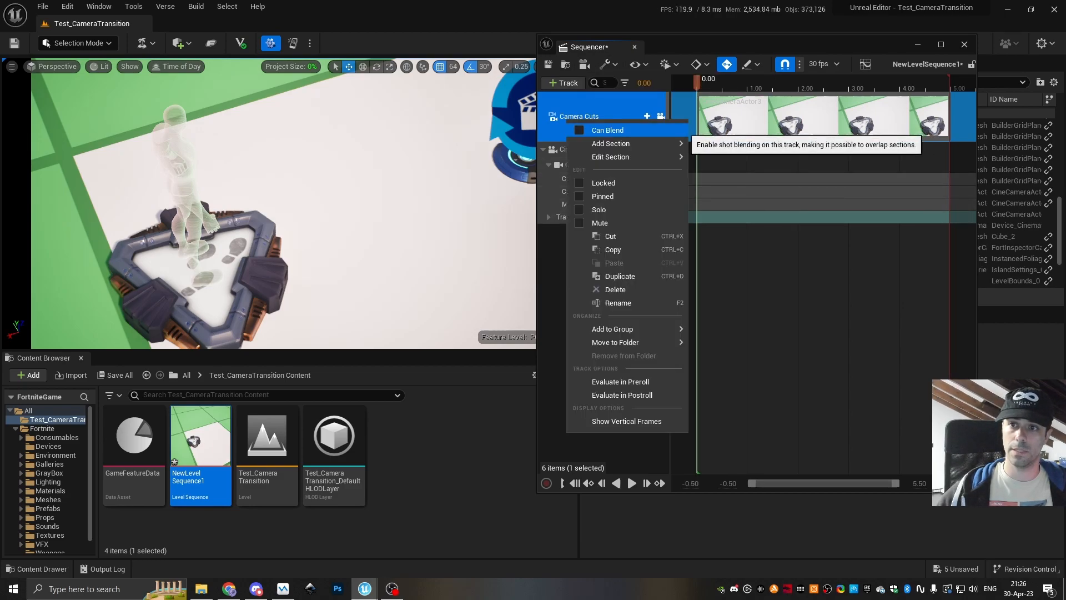
{"action": "left_click", "coordinate": [579, 130]}
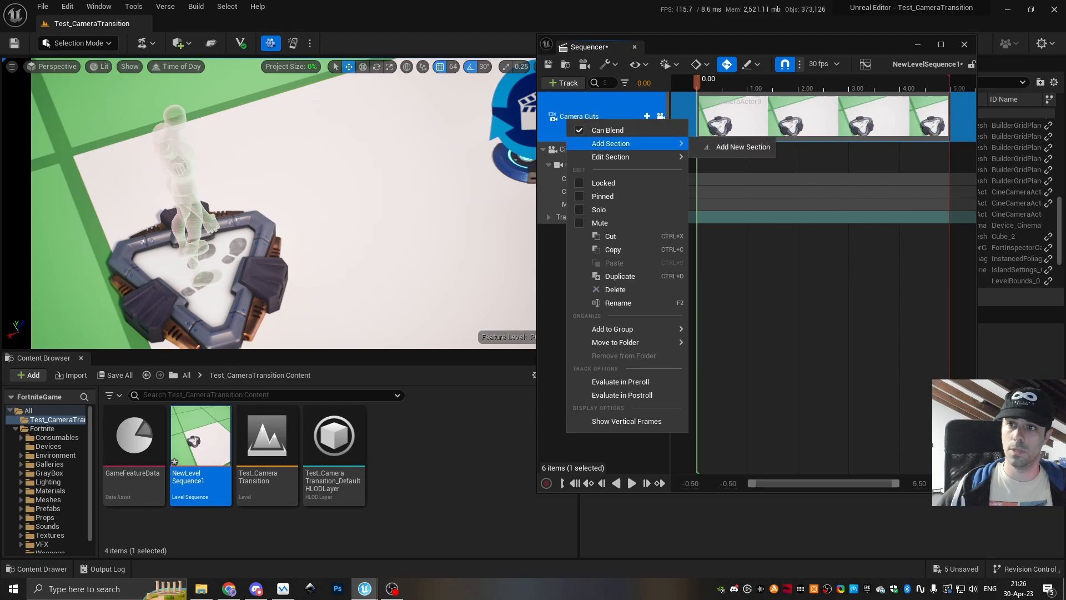